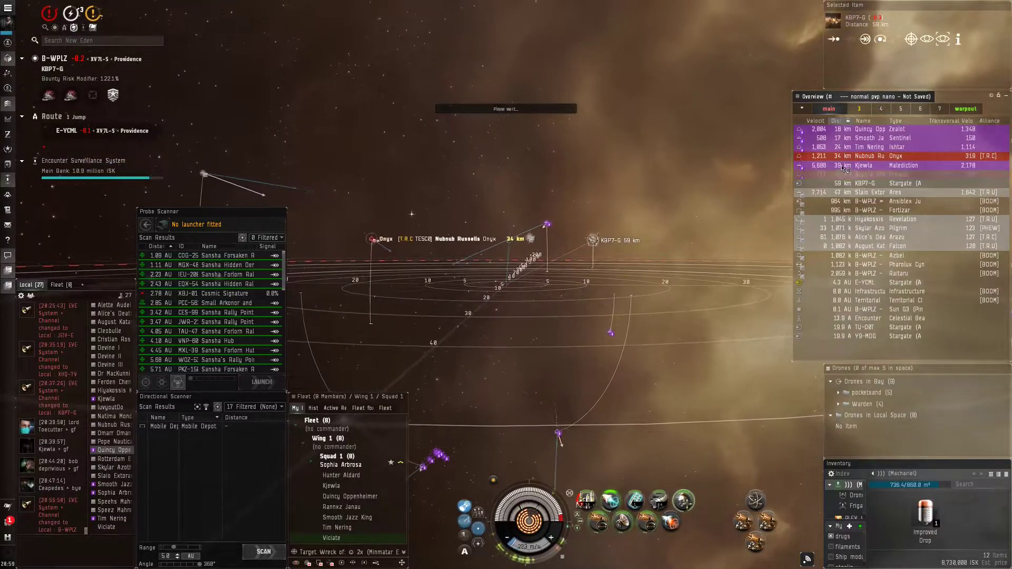
- Select the red-flagged hostile Onyx at about 33 km in the Overview
click(896, 164)
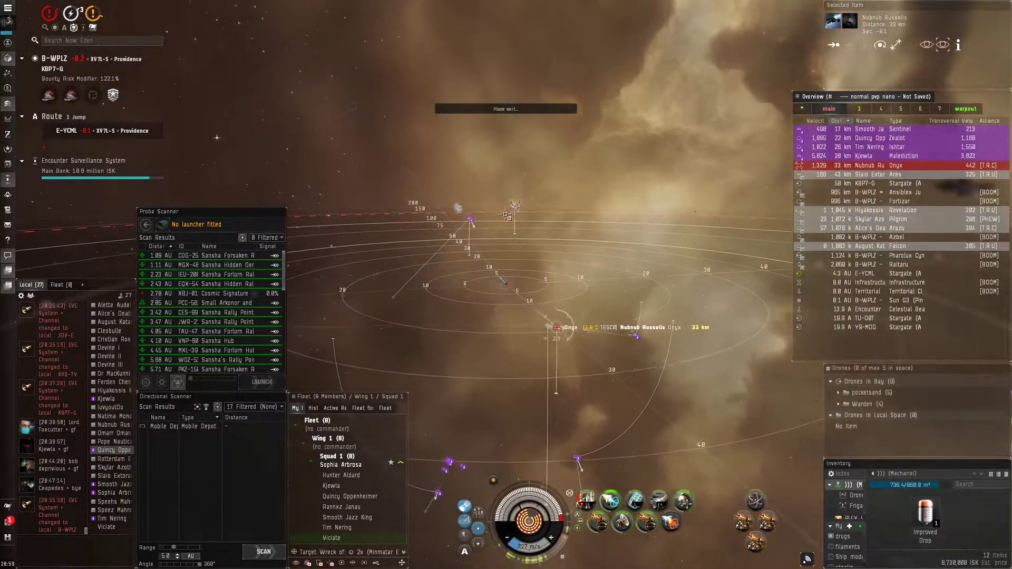